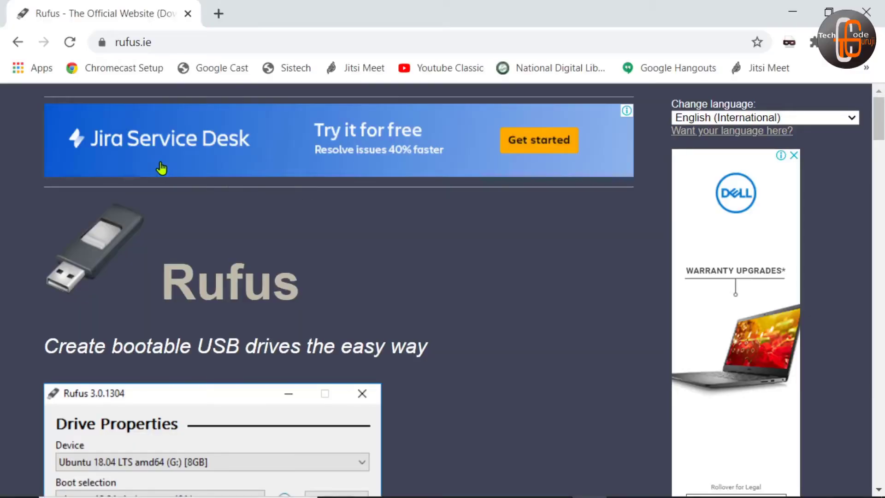
# Download rufus-3.12.exe from the Download section of rufus.ie.
pyautogui.scroll(-3)
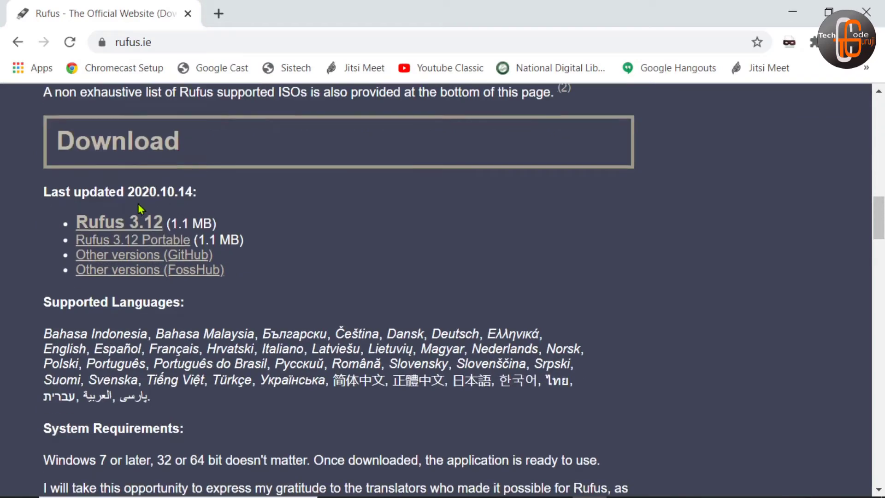
pyautogui.moveTo(126, 226)
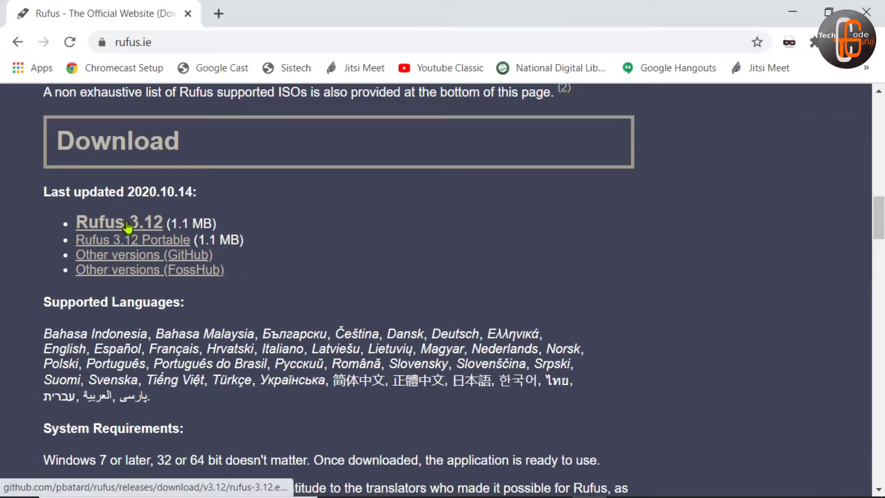
pyautogui.moveTo(140, 191)
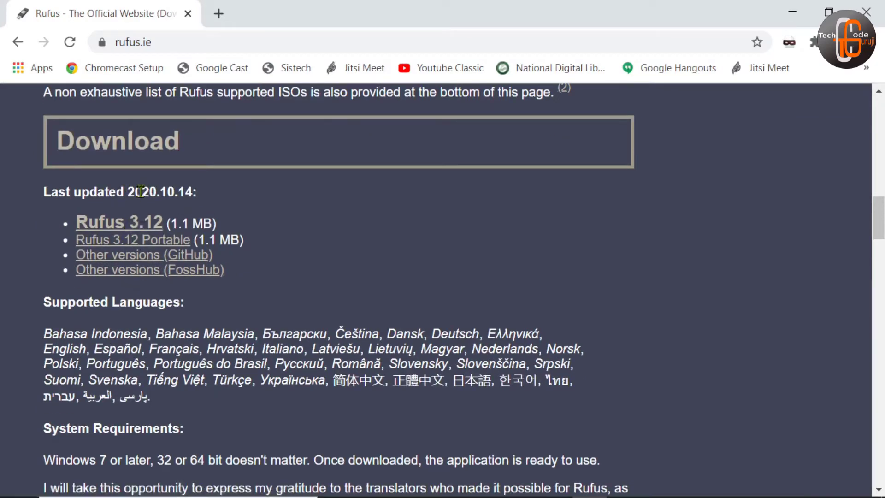
pyautogui.moveTo(134, 228)
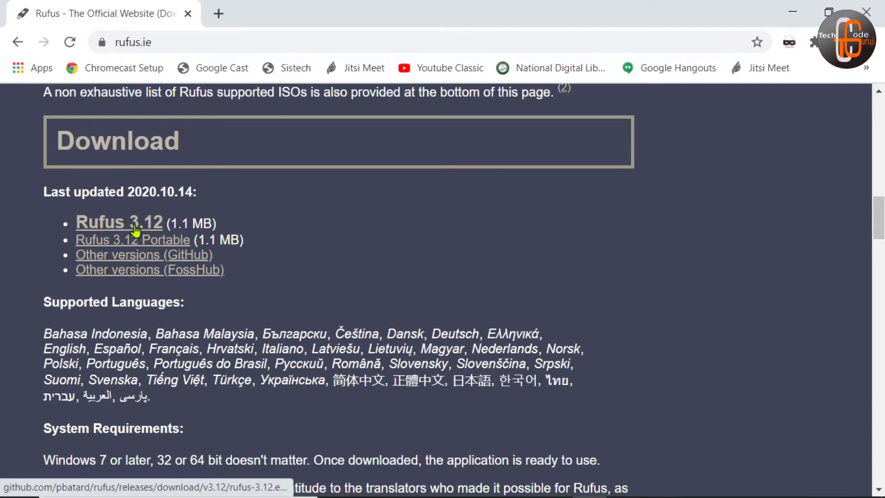
pyautogui.moveTo(146, 249)
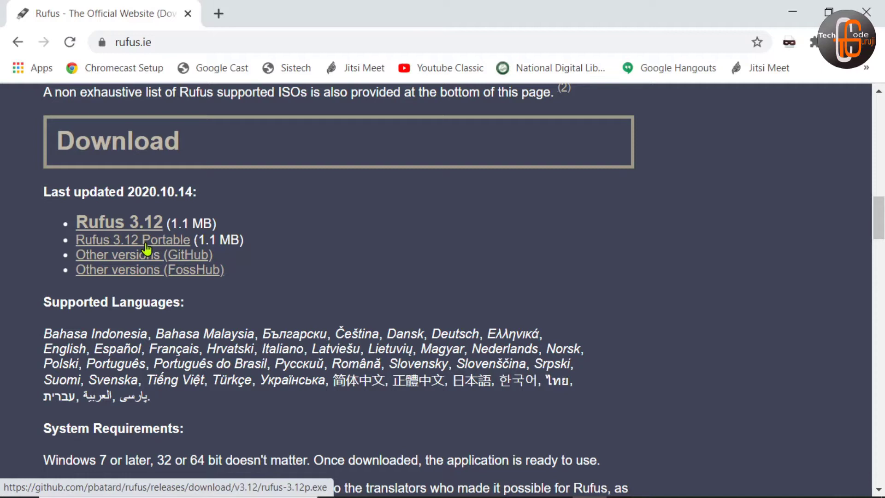
pyautogui.moveTo(130, 227)
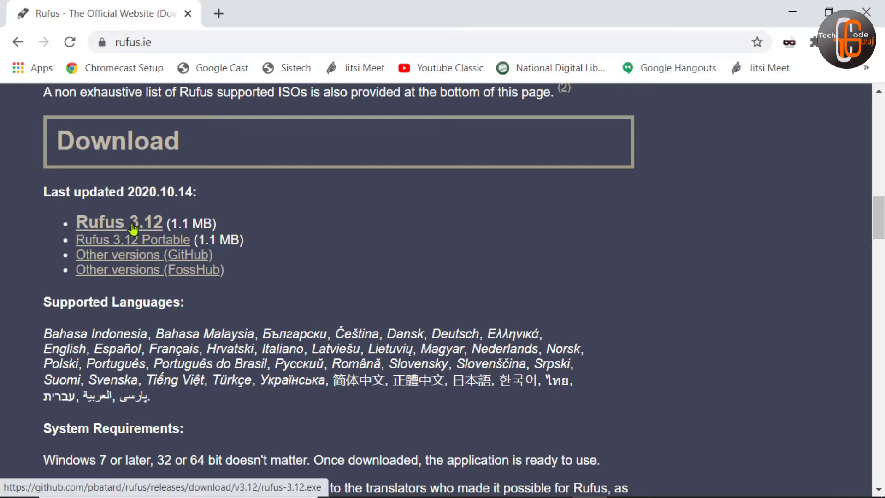
pyautogui.click(118, 221)
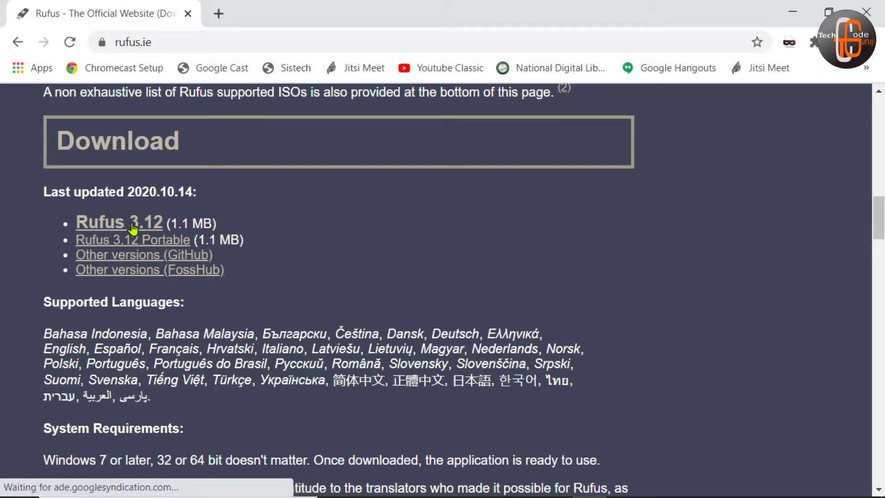
pyautogui.click(119, 222)
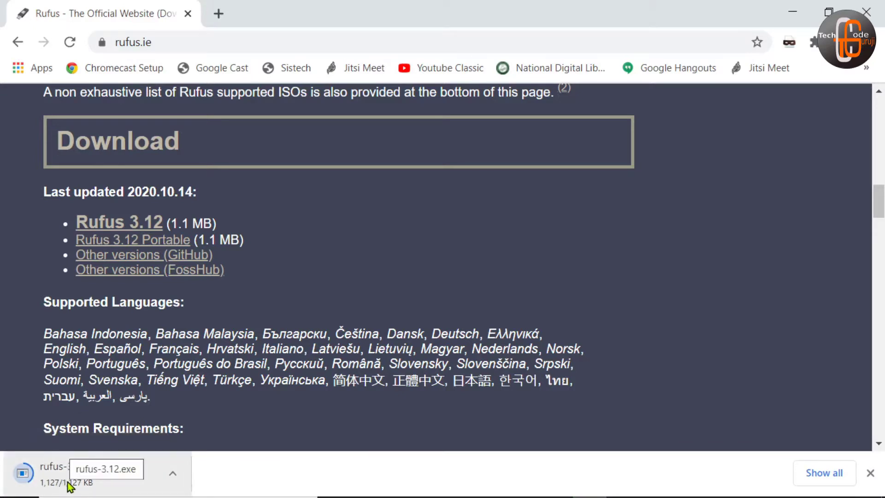
pyautogui.moveTo(99, 492)
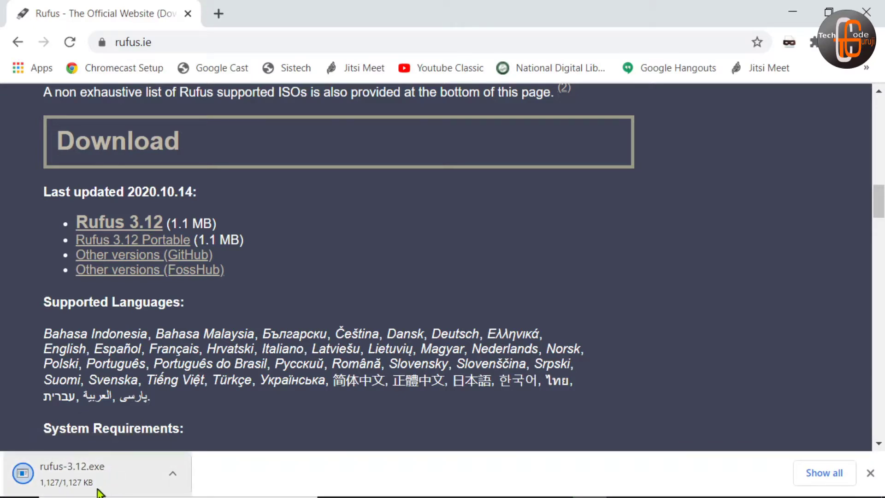
pyautogui.moveTo(96, 481)
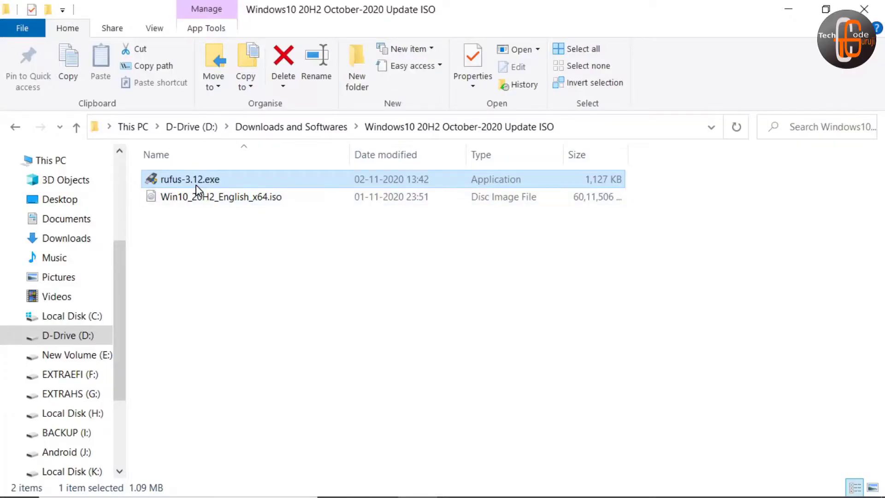
# Run rufus-3.12.exe as administrator from the Windows10 20H2 folder.
pyautogui.rightClick(189, 179)
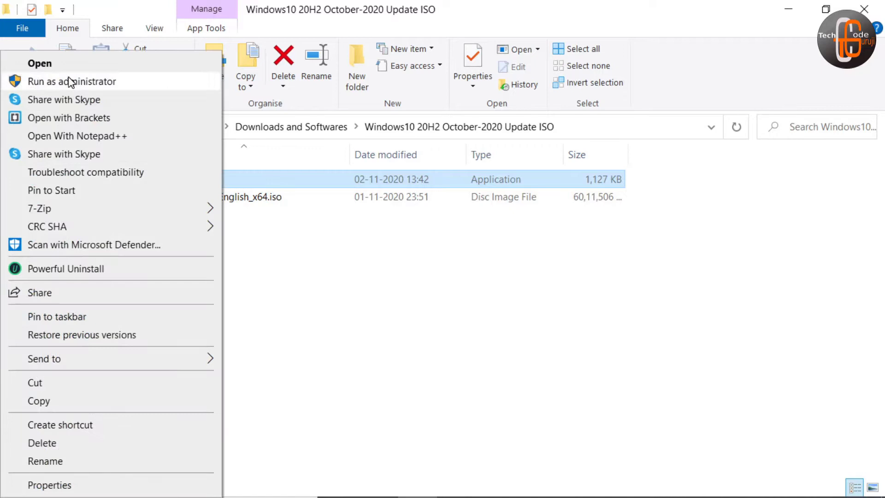
pyautogui.click(71, 81)
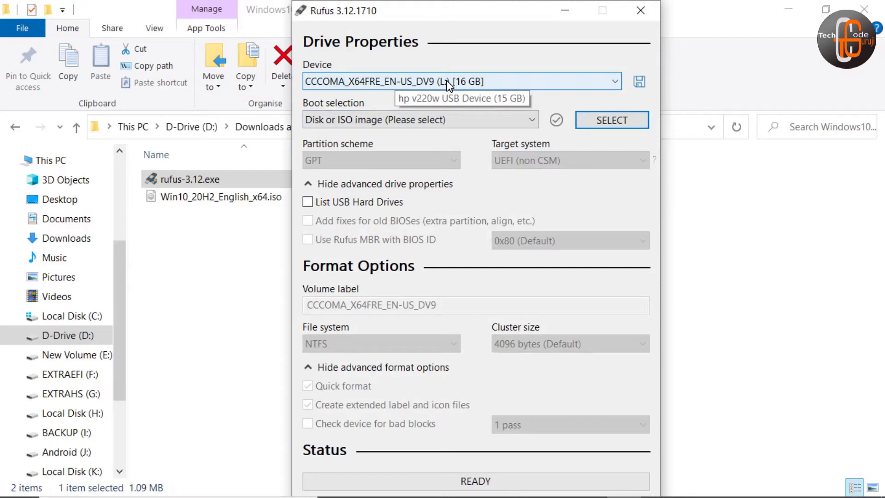
pyautogui.moveTo(396, 145)
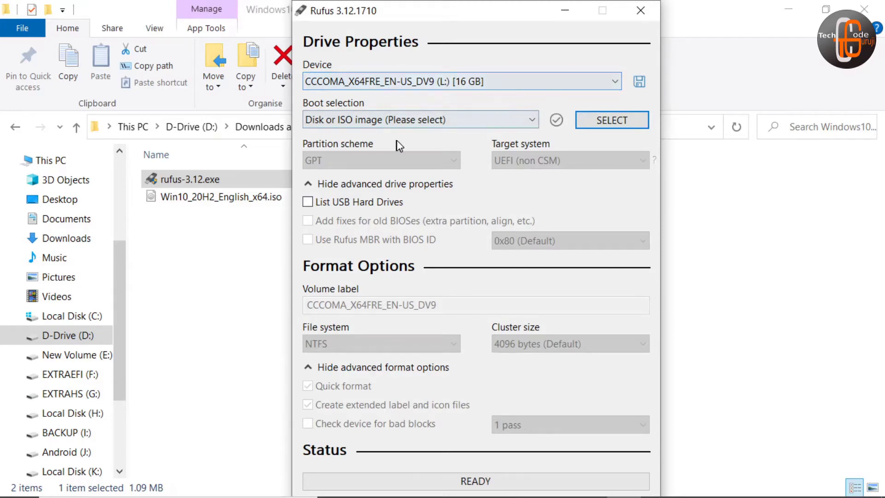
pyautogui.moveTo(362, 98)
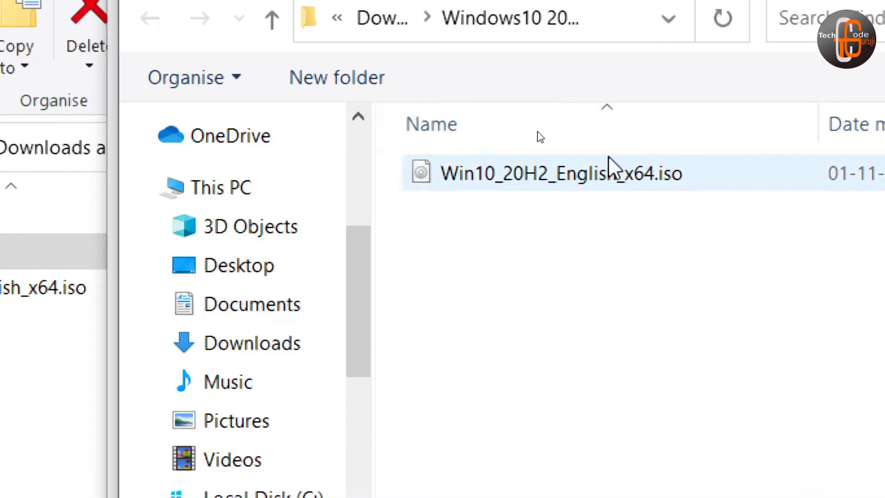
pyautogui.moveTo(516, 184)
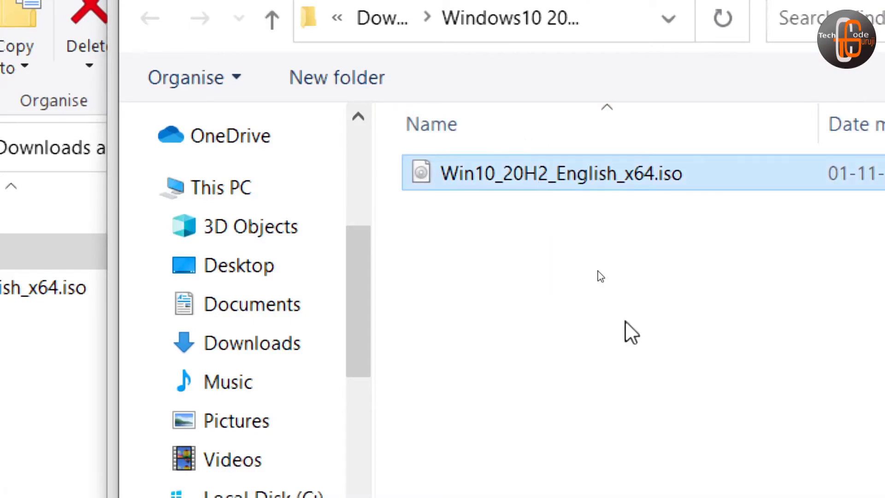
# Load Win10_20H2_English_x64.iso as the Rufus boot image.
pyautogui.doubleClick(561, 174)
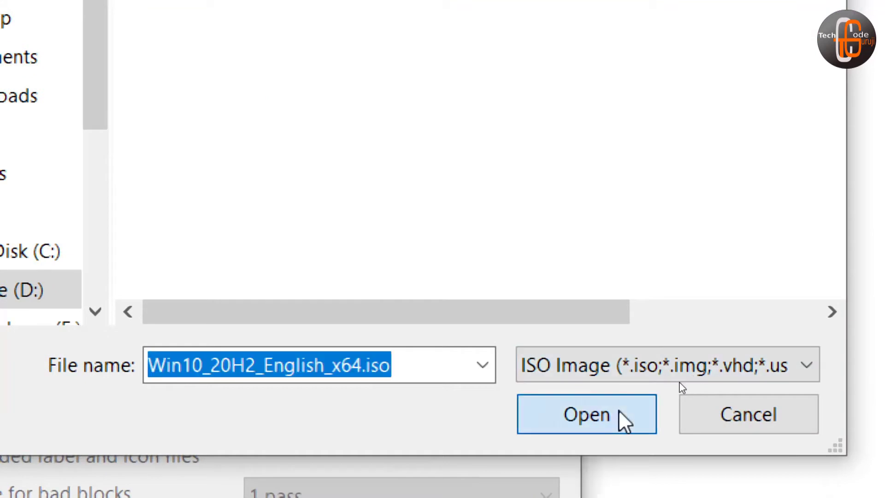
pyautogui.click(586, 413)
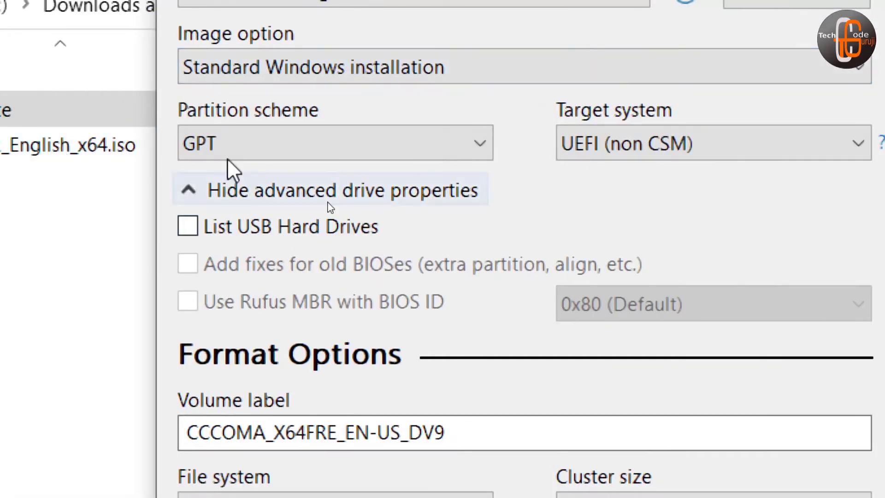
# Keep GPT selected as the partition scheme in Rufus.
pyautogui.click(334, 142)
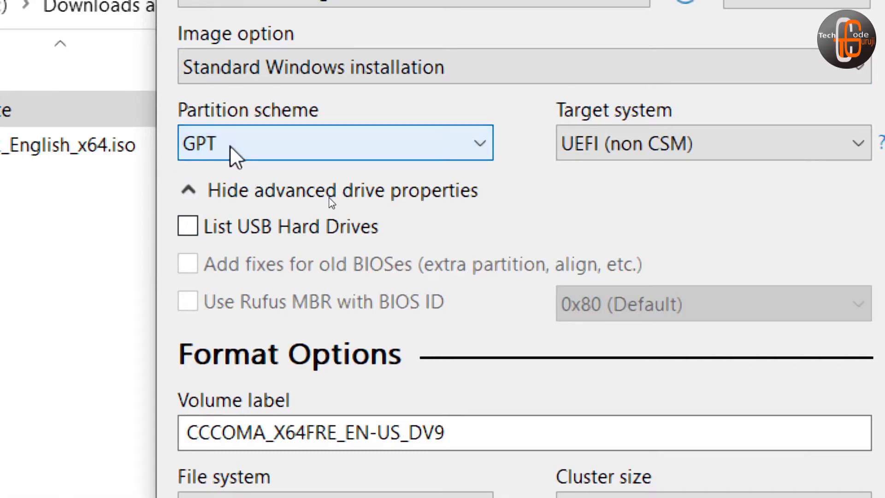
pyautogui.moveTo(577, 163)
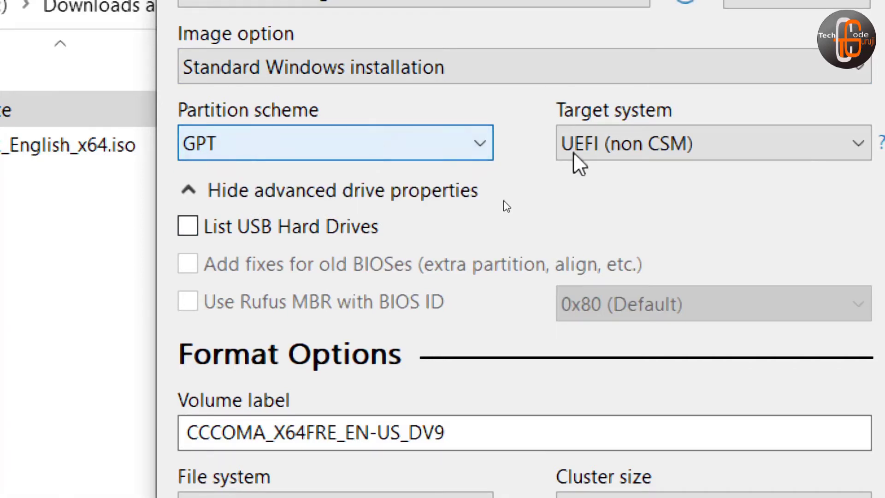
pyautogui.click(335, 142)
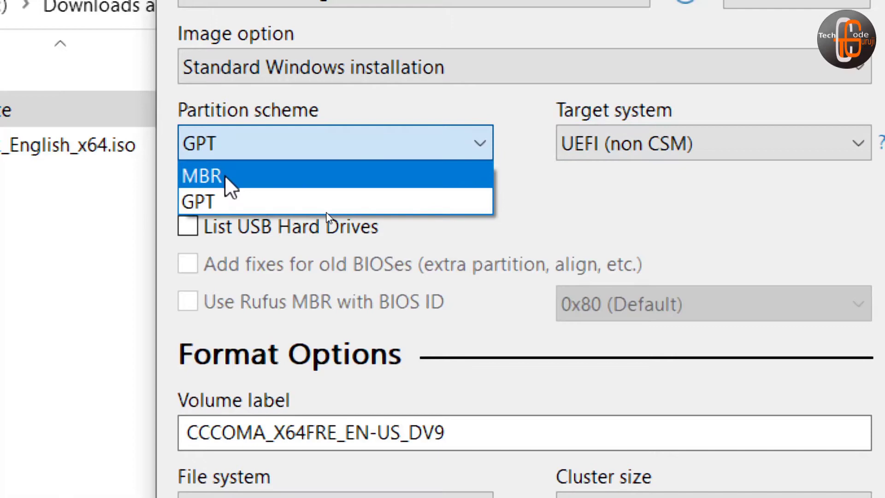
pyautogui.click(201, 175)
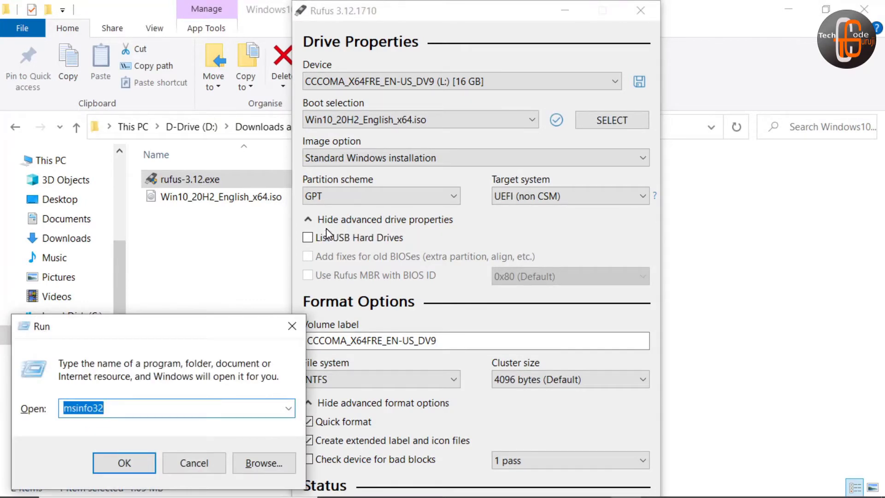
# Run msinfo32 from the Windows Run box.
pyautogui.click(123, 463)
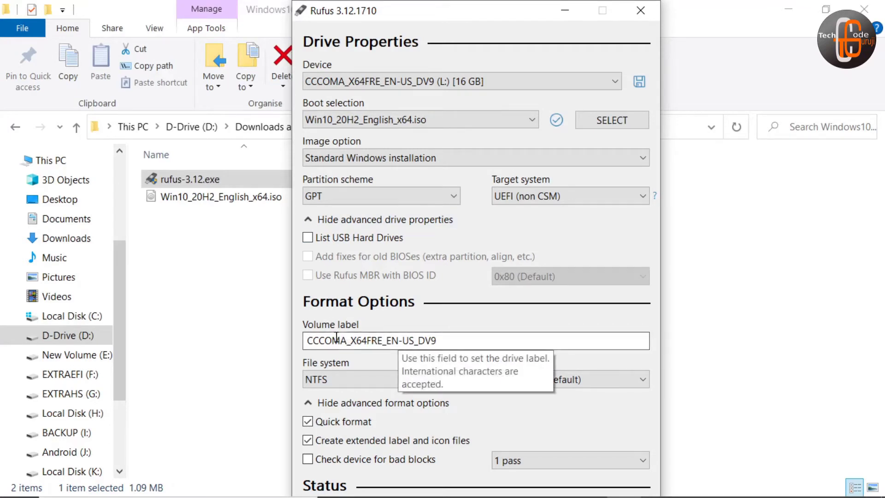
# Replace the USB volume label with Win1020H2.
pyautogui.click(478, 340)
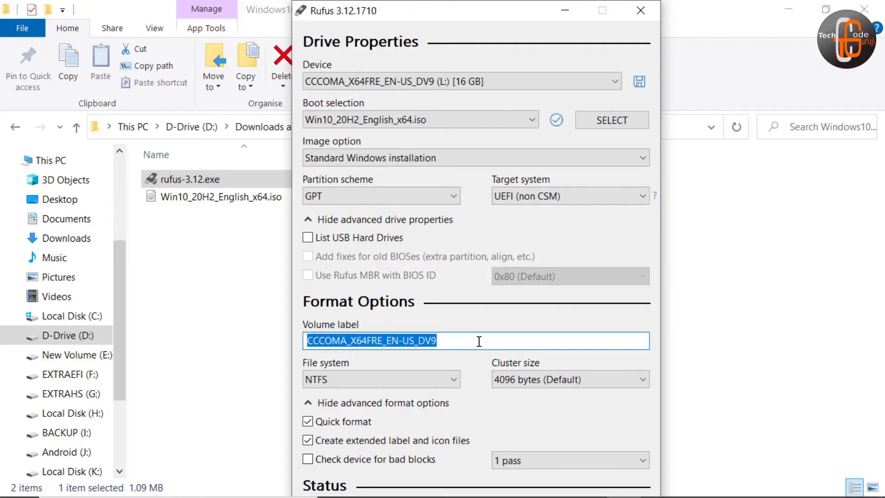
pyautogui.write('Win')
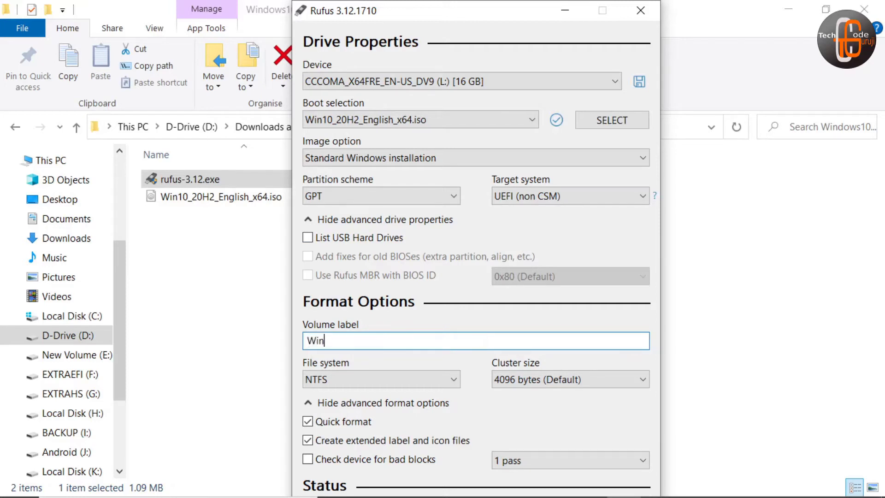
pyautogui.write('1')
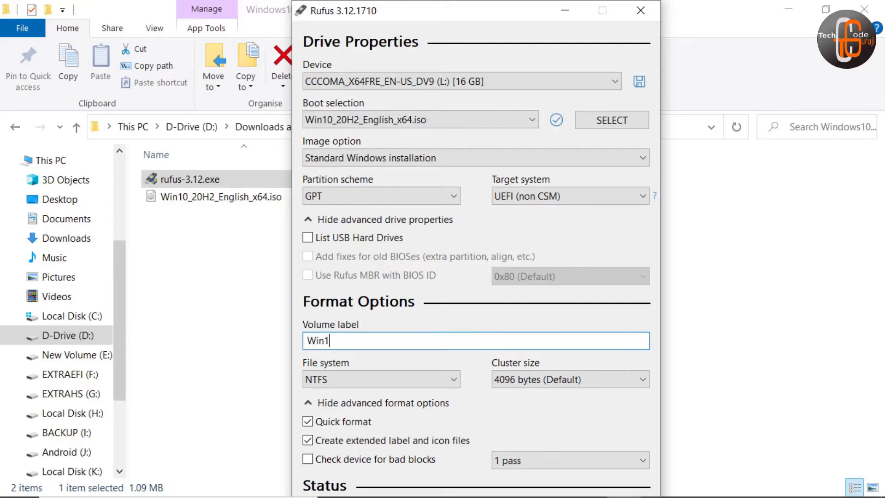
pyautogui.write('020H2')
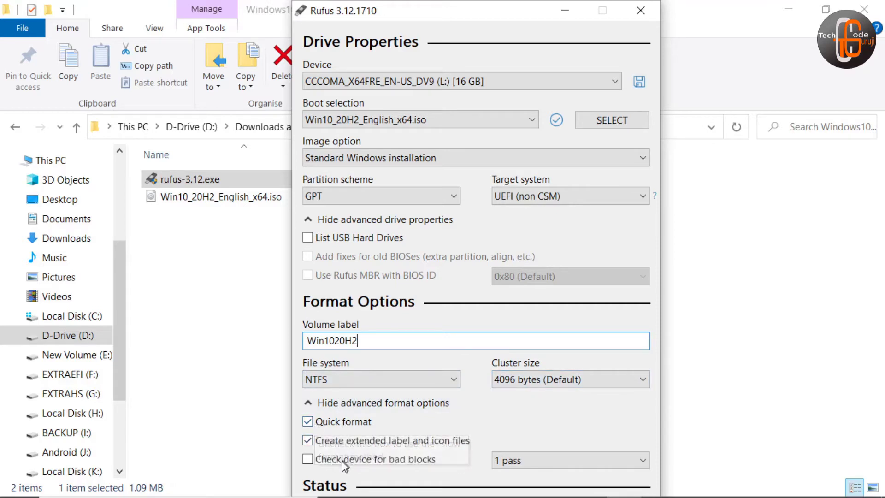
pyautogui.moveTo(418, 449)
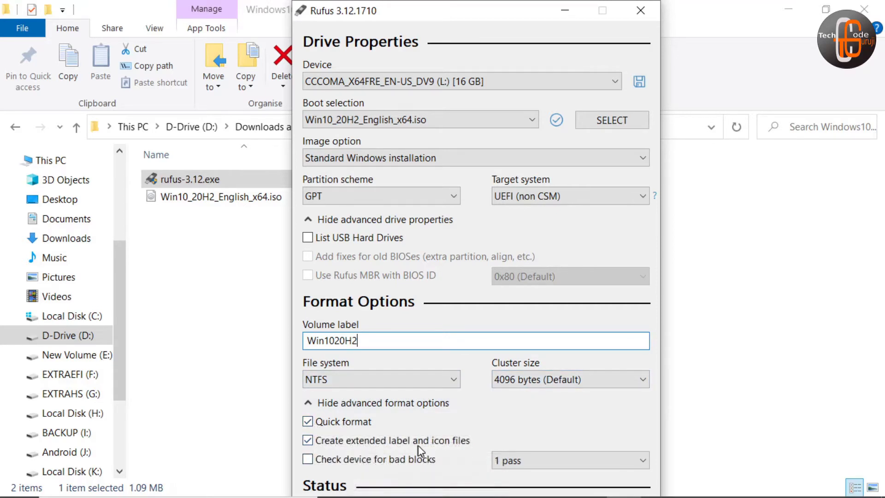
pyautogui.moveTo(418, 459)
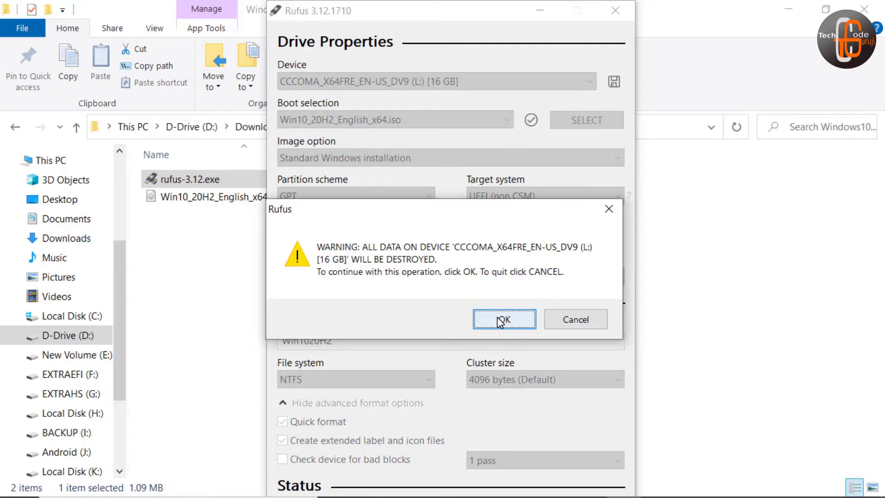
# Confirm erasing the drive, let Rufus write the image, and close the Secure Boot notice.
pyautogui.click(503, 319)
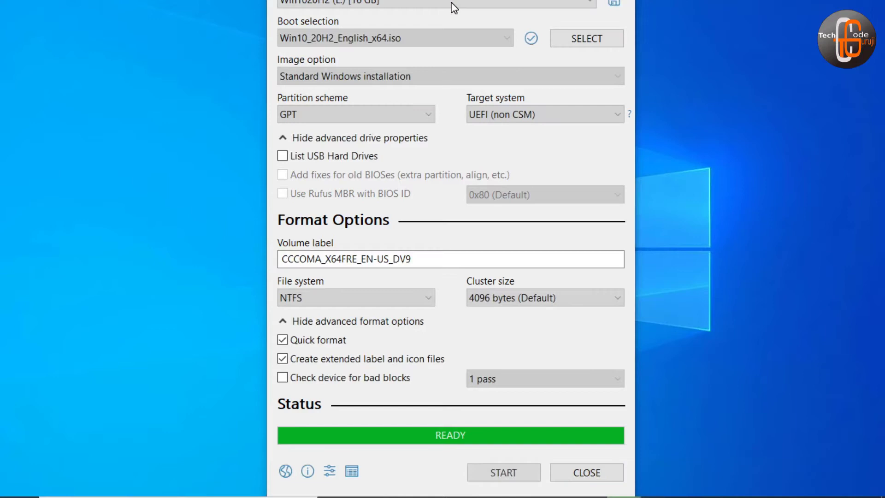
pyautogui.click(502, 472)
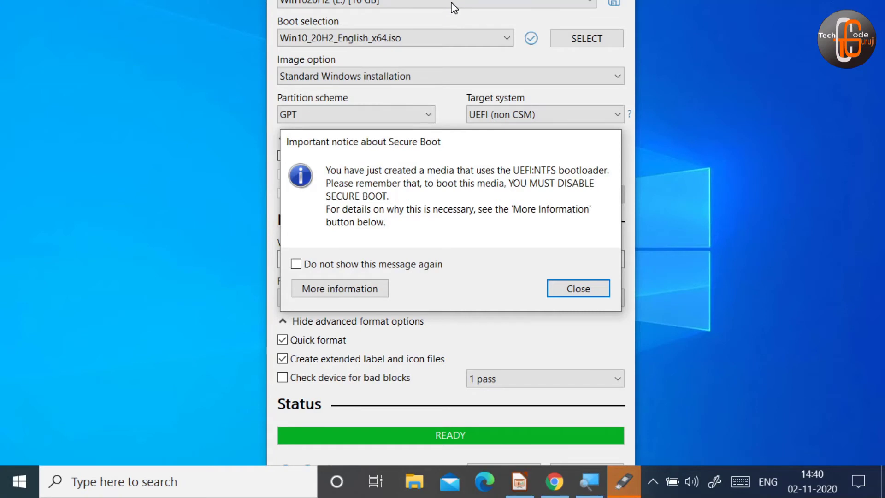
pyautogui.moveTo(482, 79)
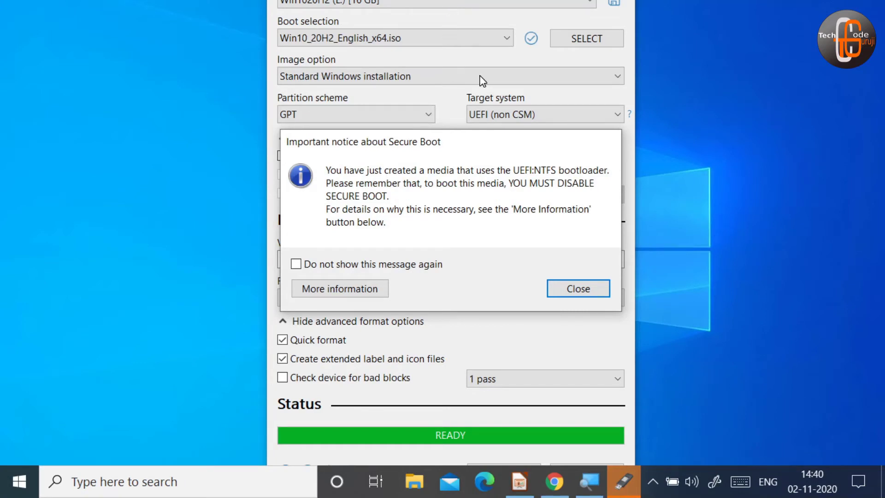
pyautogui.click(577, 289)
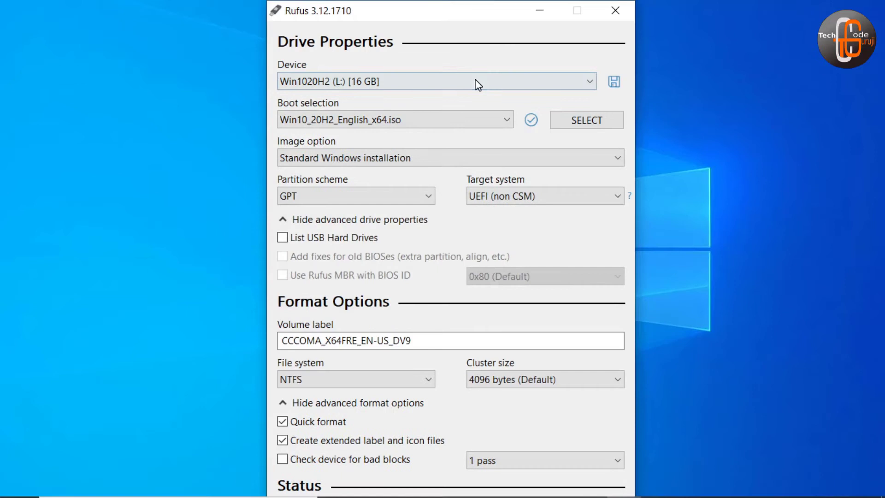
# Close Rufus and browse to the UEFI_NTFS (M:) partition in File Explorer.
pyautogui.click(615, 10)
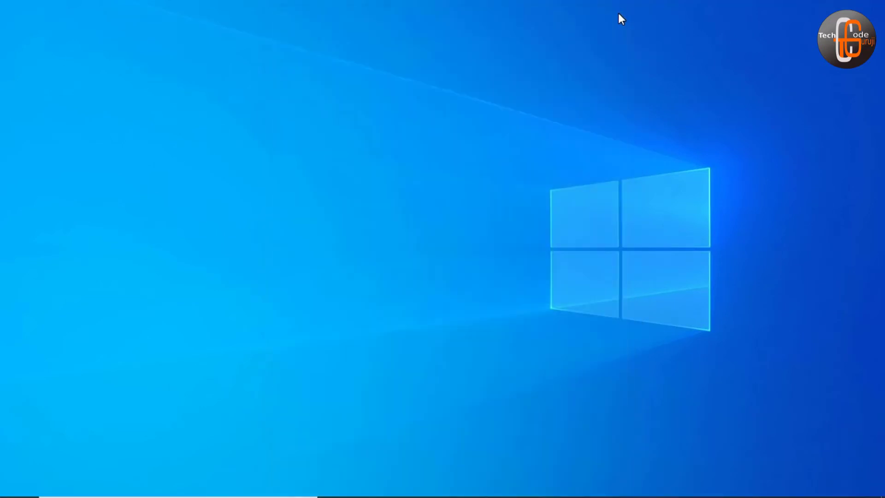
pyautogui.moveTo(385, 175)
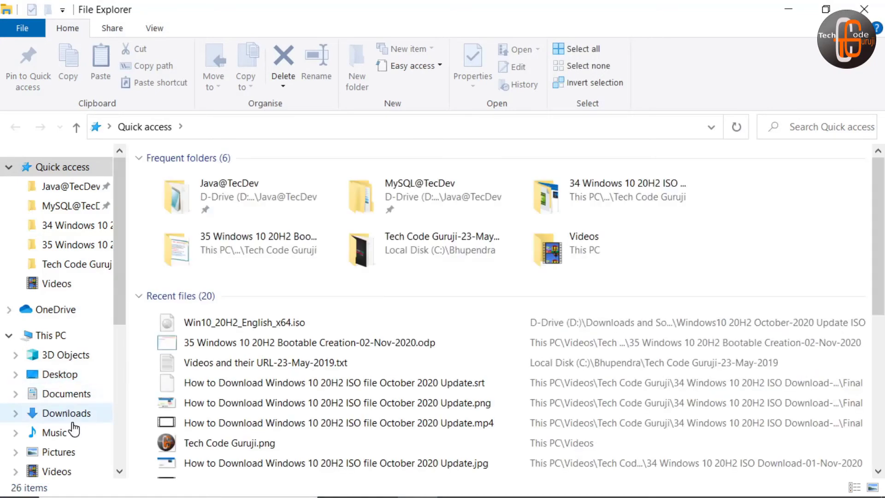
pyautogui.scroll(-3)
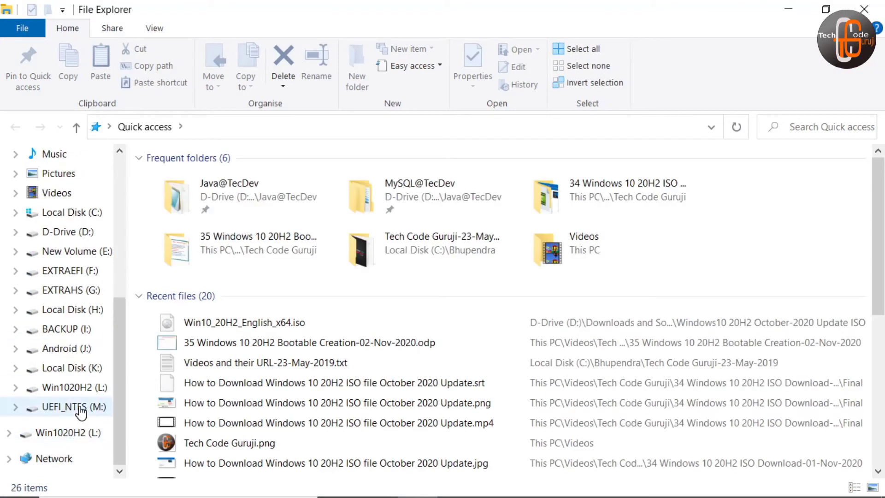
pyautogui.click(73, 406)
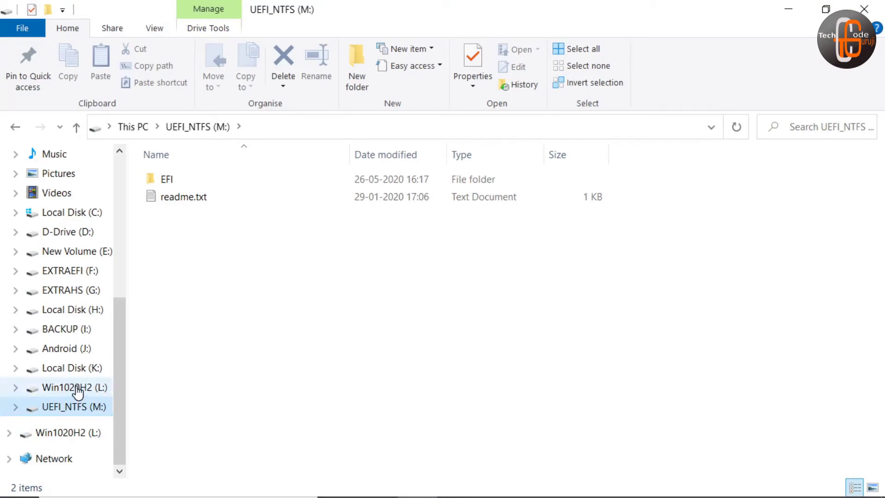
pyautogui.moveTo(779, 38)
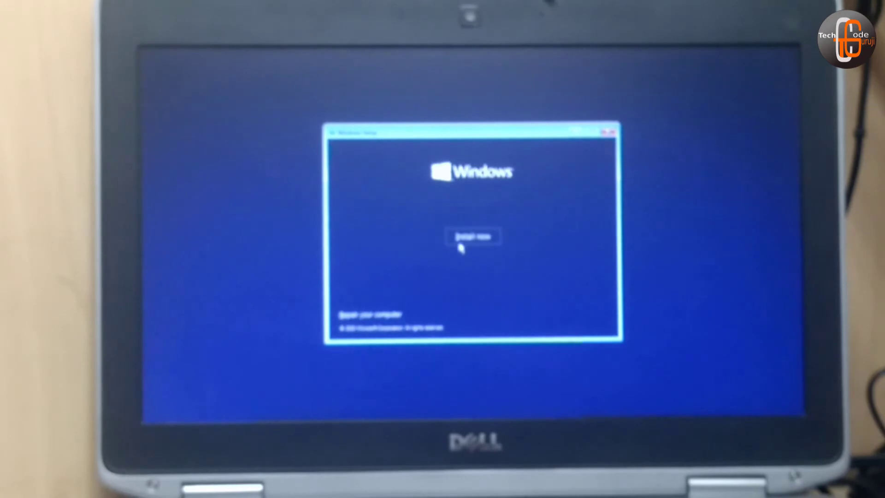
# Start Windows Setup with Install now and skip the product key.
pyautogui.click(473, 236)
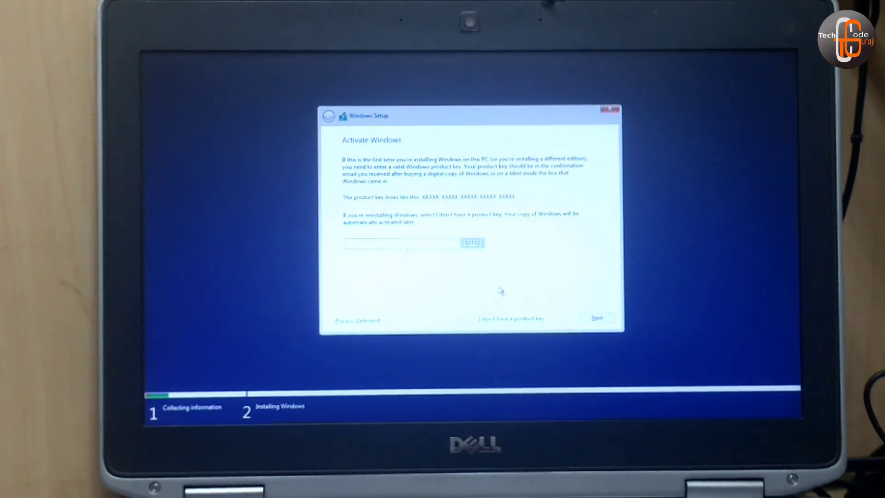
pyautogui.moveTo(533, 226)
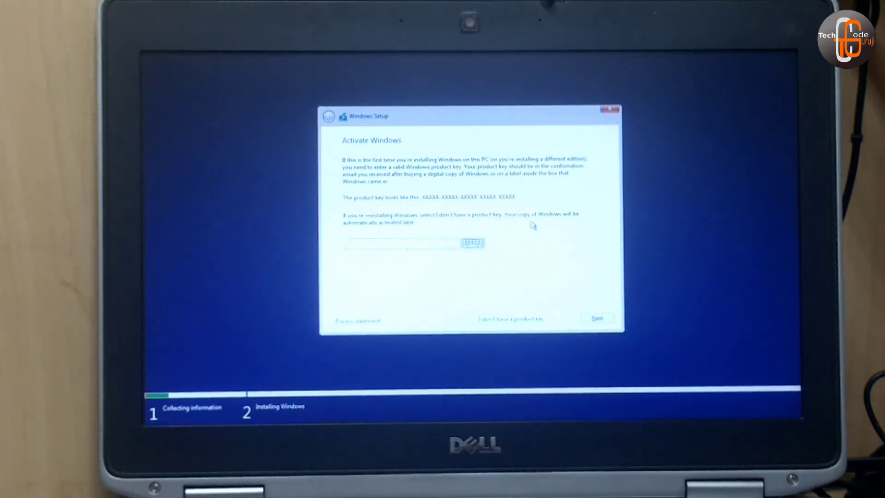
pyautogui.moveTo(515, 304)
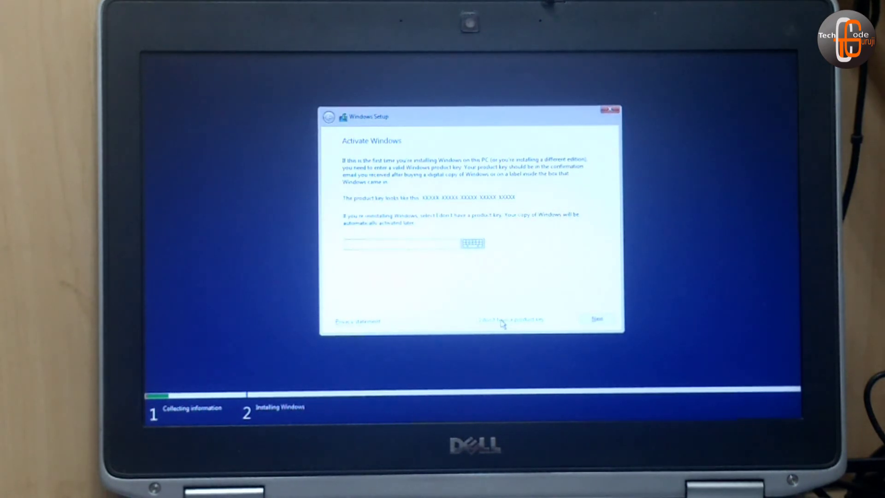
pyautogui.click(511, 321)
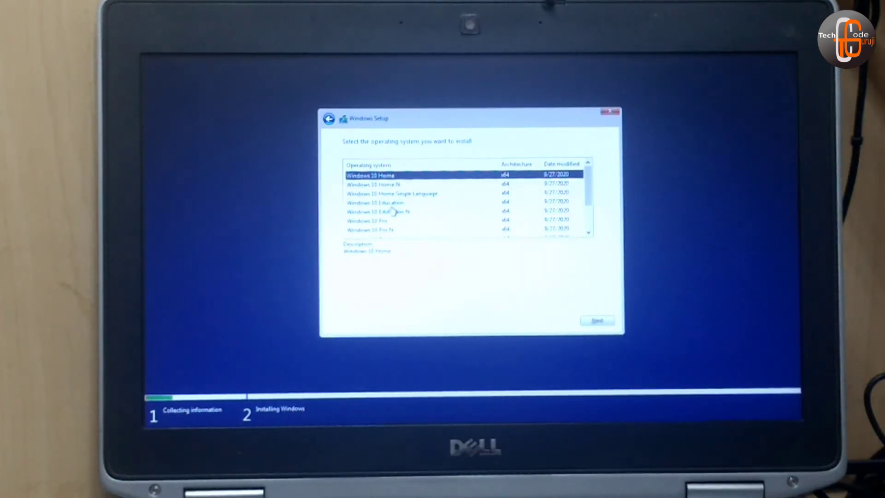
# Choose Windows 10 Pro and accept the license terms.
pyautogui.scroll(-3)
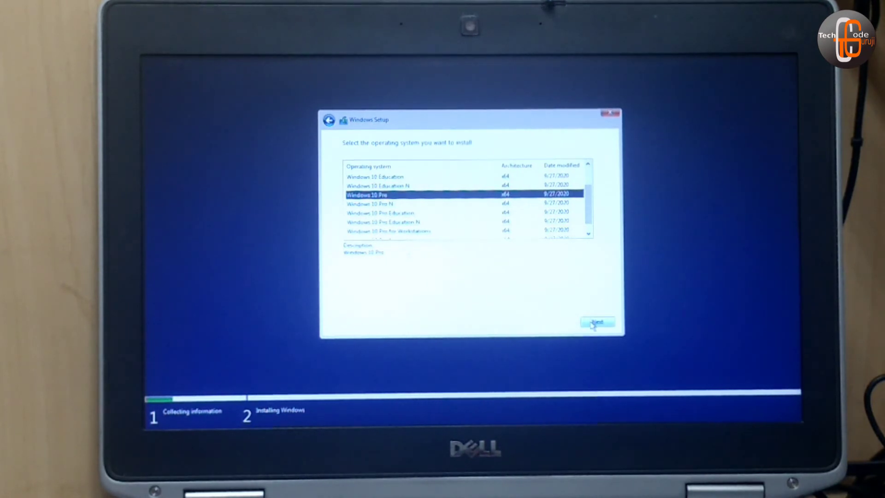
pyautogui.click(597, 322)
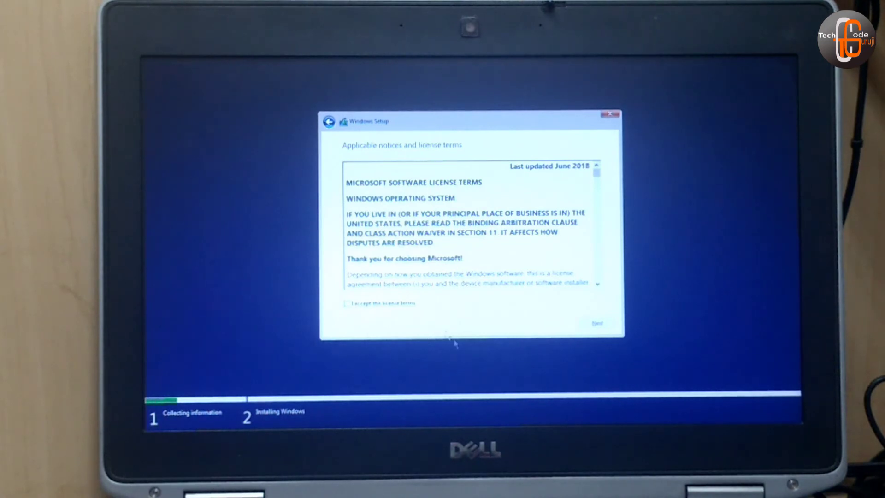
pyautogui.click(346, 303)
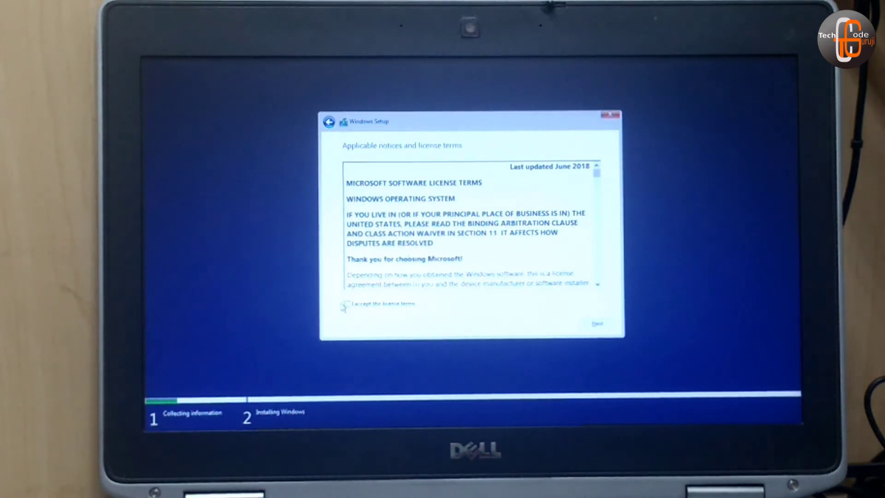
pyautogui.click(346, 303)
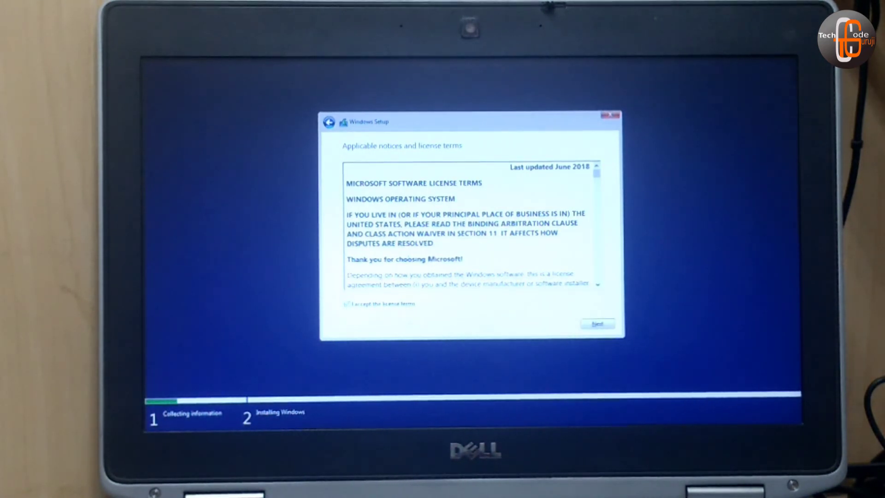
pyautogui.click(596, 323)
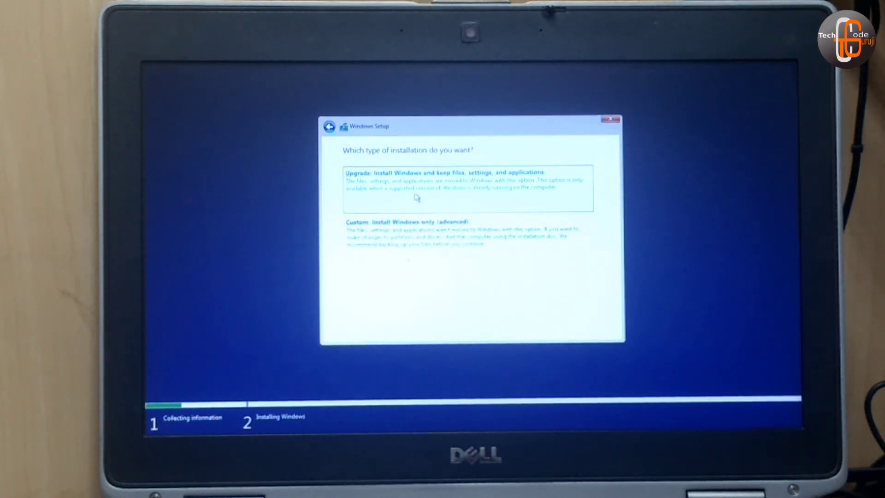
# Choose the Upgrade install option, then dismiss the compatibility report saying upgrade is unavailable.
pyautogui.click(442, 180)
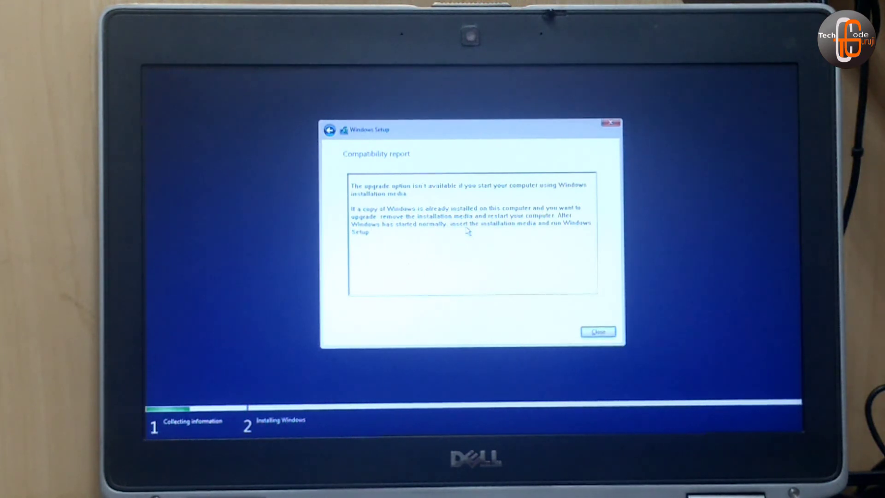
pyautogui.click(597, 331)
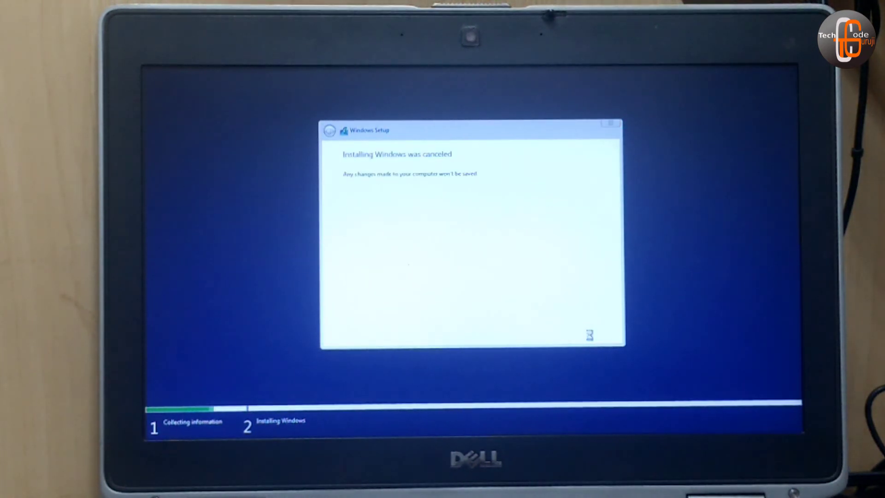